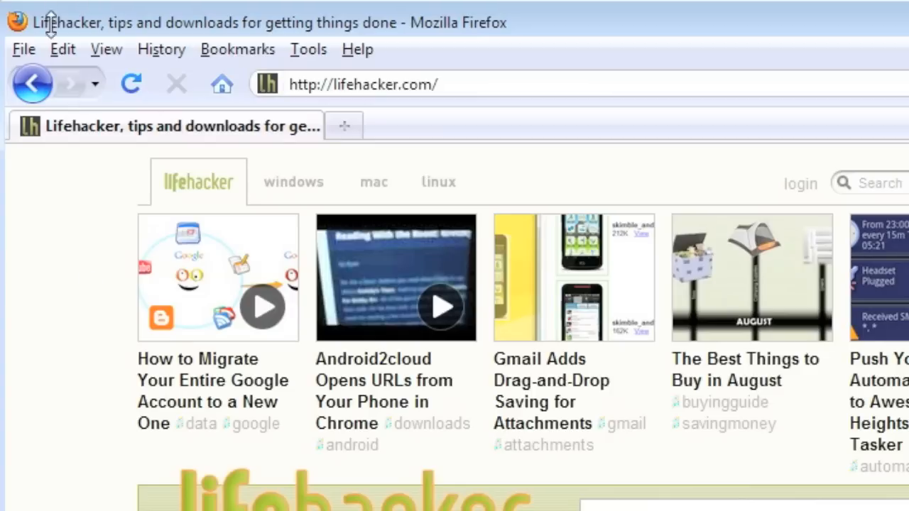
# Open Page Setup's Margins & Header/Footer tab and set the left header to --blank--.
pyautogui.click(24, 49)
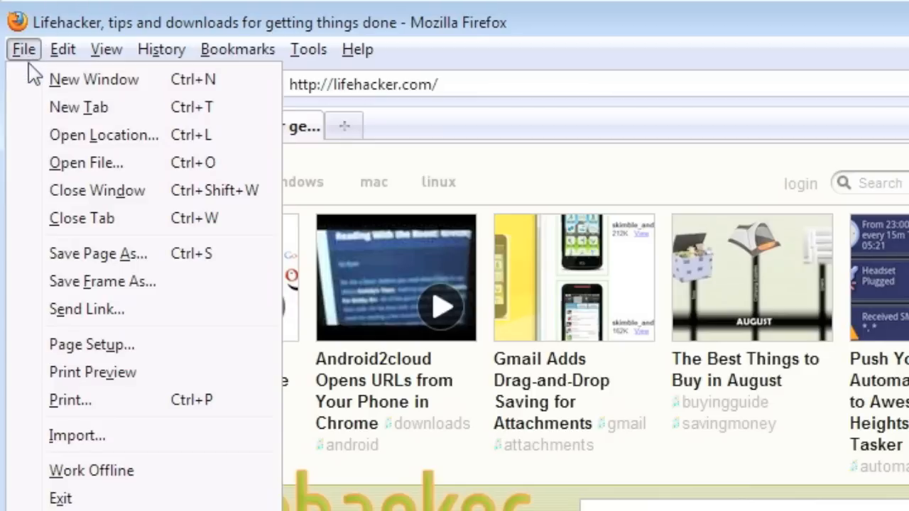
pyautogui.click(91, 345)
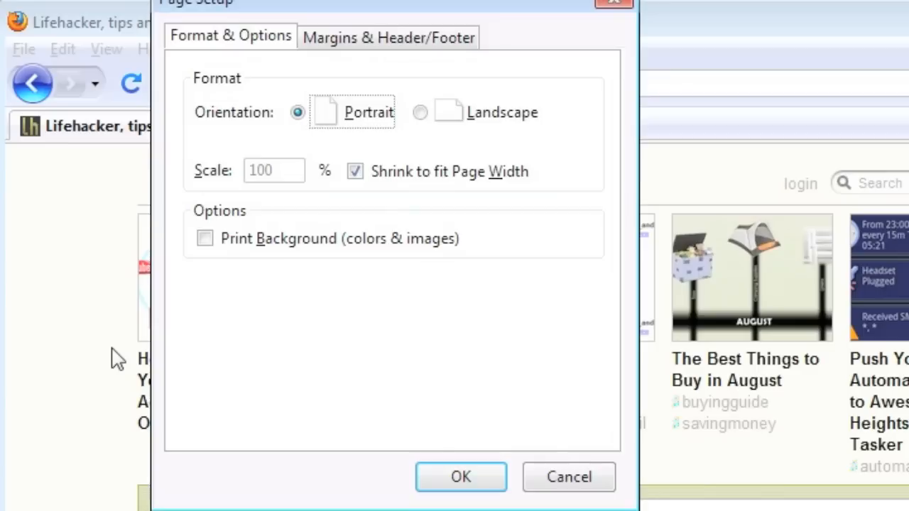
pyautogui.click(366, 37)
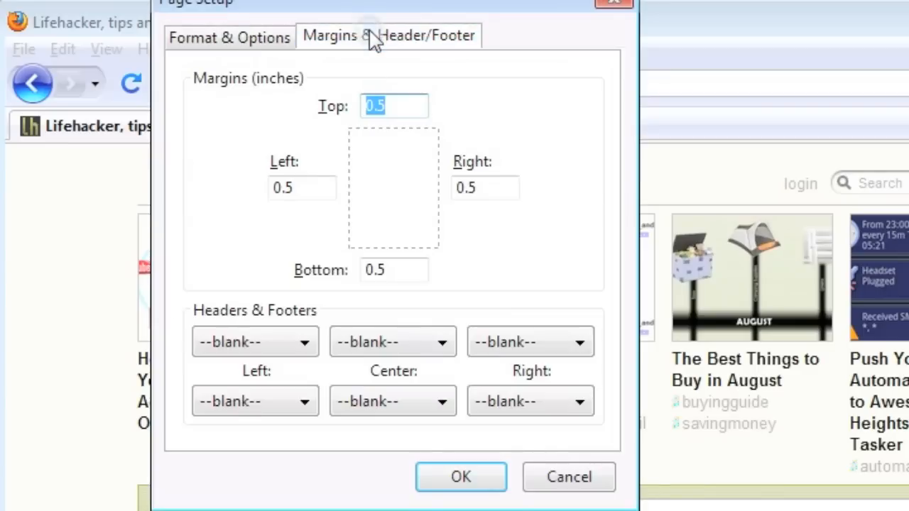
pyautogui.moveTo(300, 336)
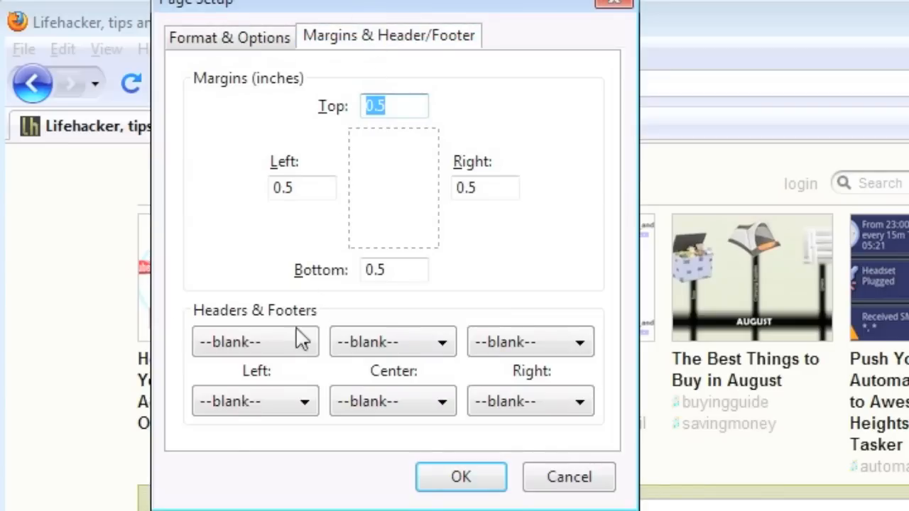
pyautogui.click(254, 341)
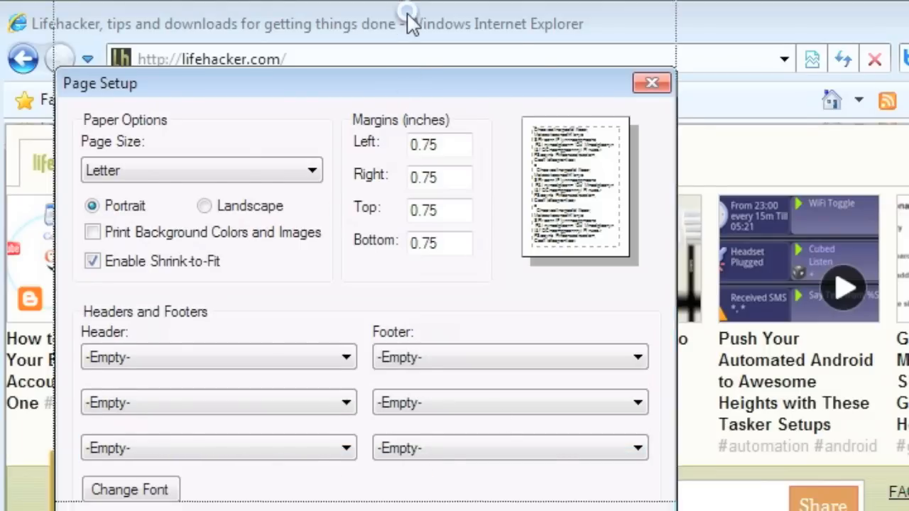
# Set the Internet Explorer Page Setup header and footer fields to -Empty-.
pyautogui.click(650, 82)
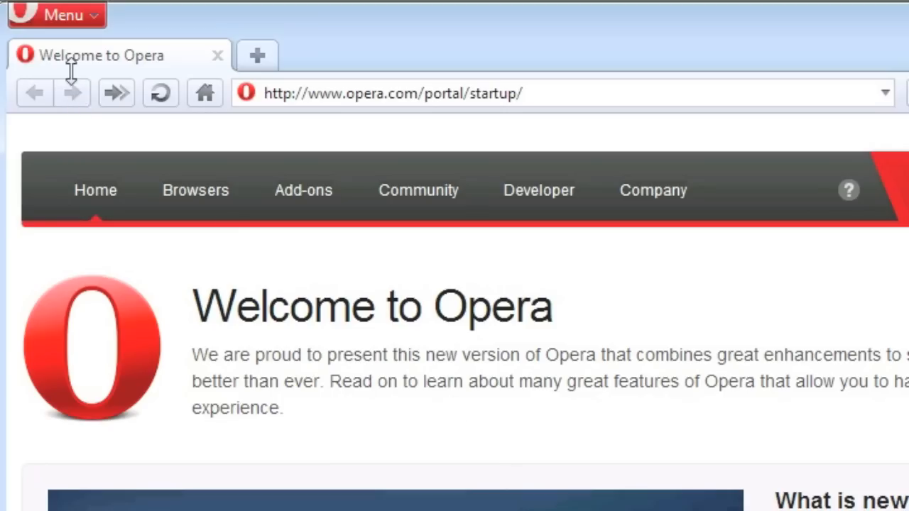
# Uncheck 'Print headers and footers' in Opera's Print Options.
pyautogui.click(57, 14)
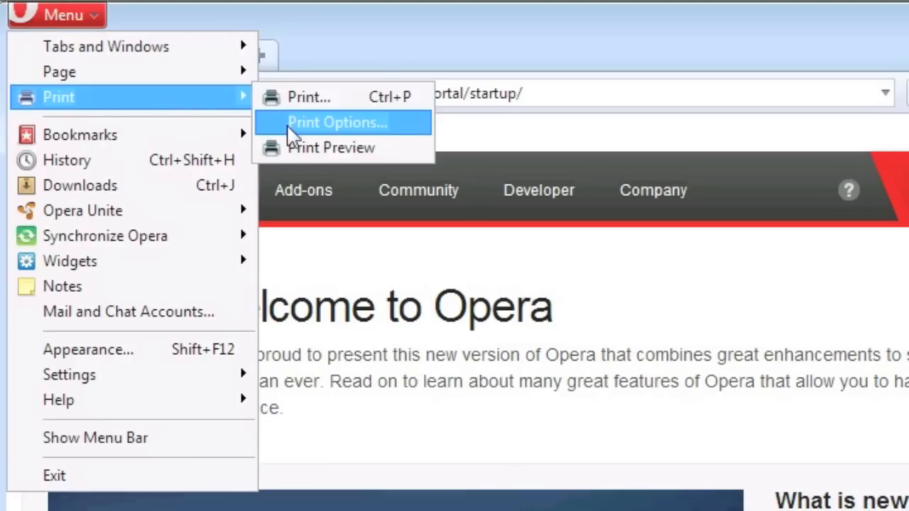
pyautogui.click(333, 122)
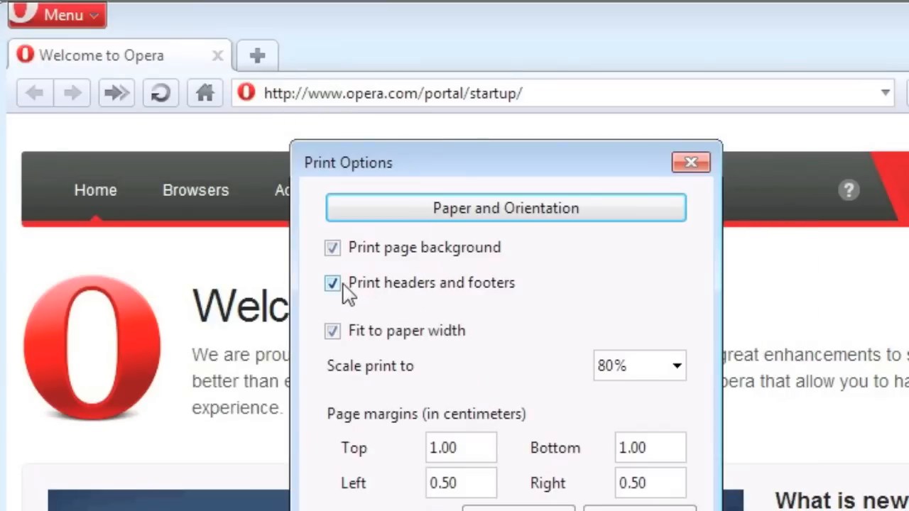
pyautogui.click(331, 284)
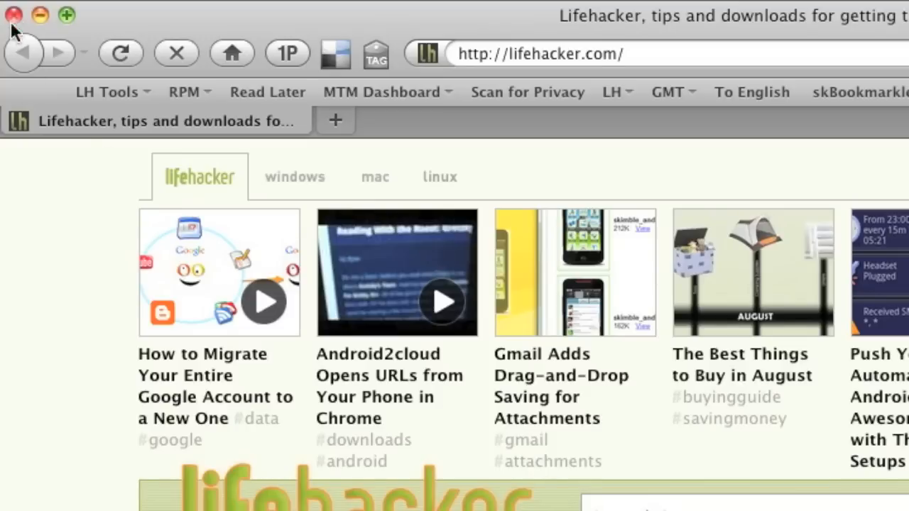
# In the Print dialog, set the Left and Right page headers to --blank--.
pyautogui.click(14, 18)
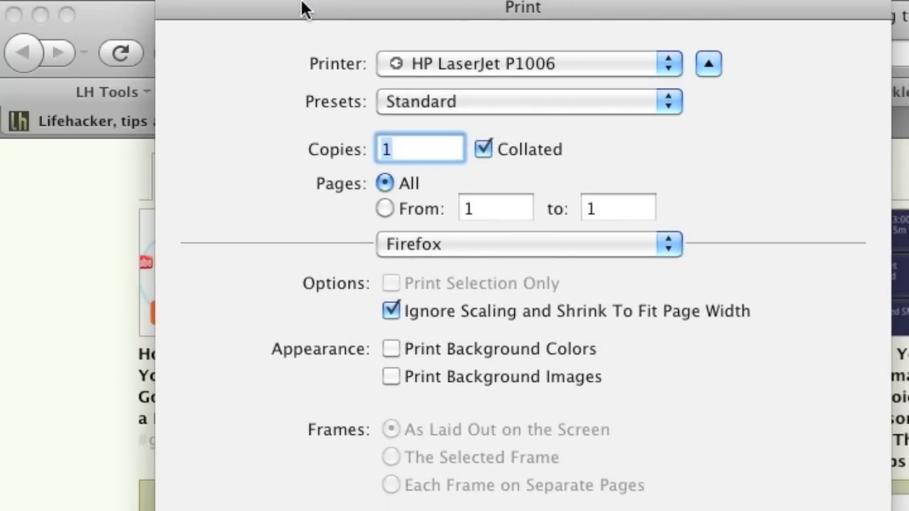
pyautogui.scroll(-3)
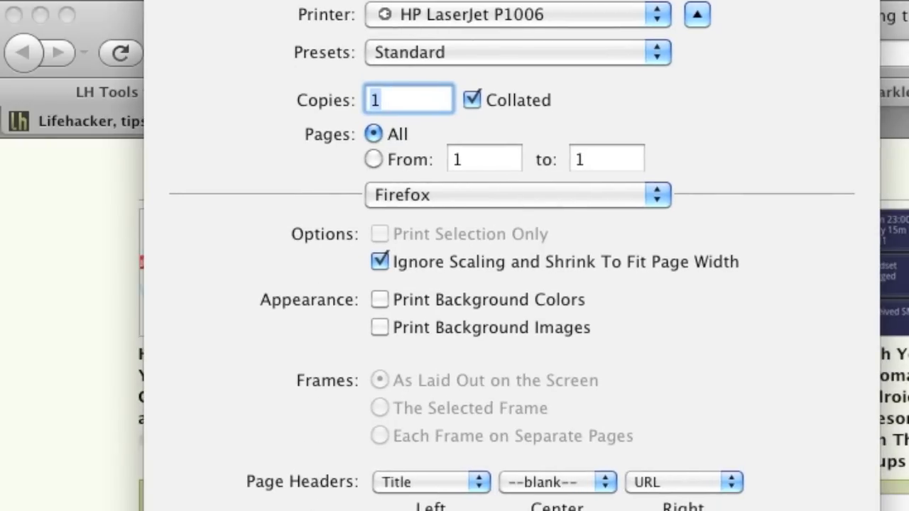
pyautogui.click(425, 482)
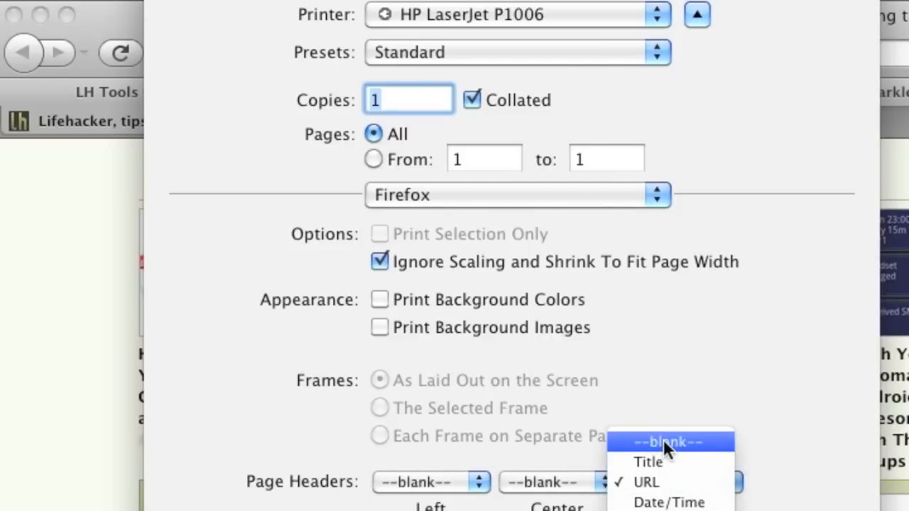
pyautogui.click(667, 440)
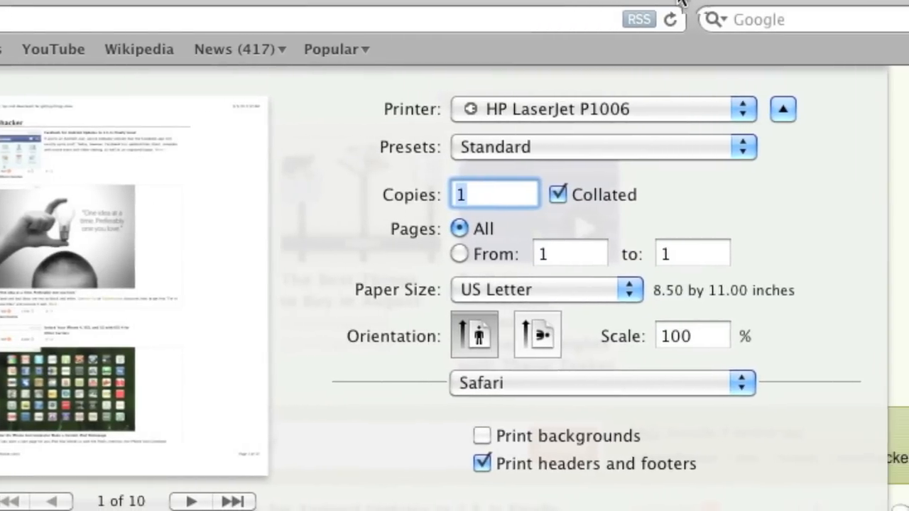
# Uncheck 'Print headers and footers' in Safari's print dialog.
pyautogui.click(482, 464)
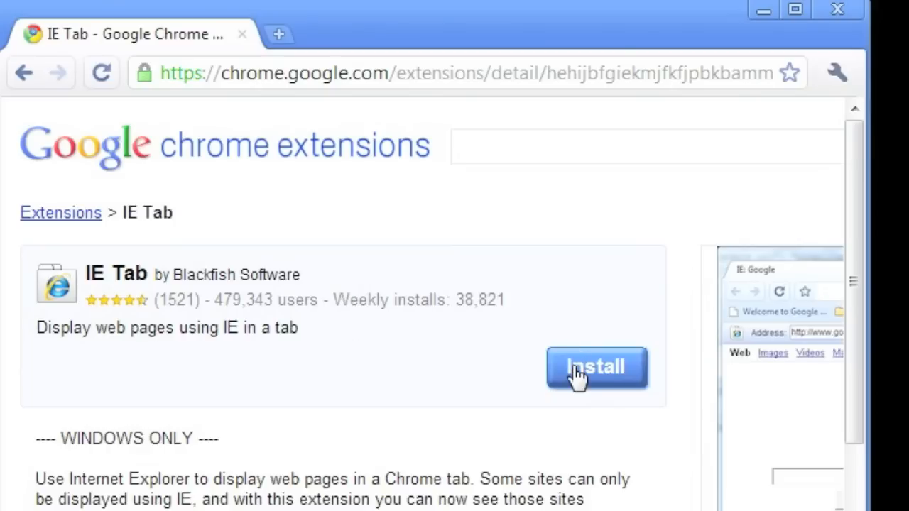
# Install IE Tab, render Lifehacker through it, and open the context menu for Print.
pyautogui.click(596, 368)
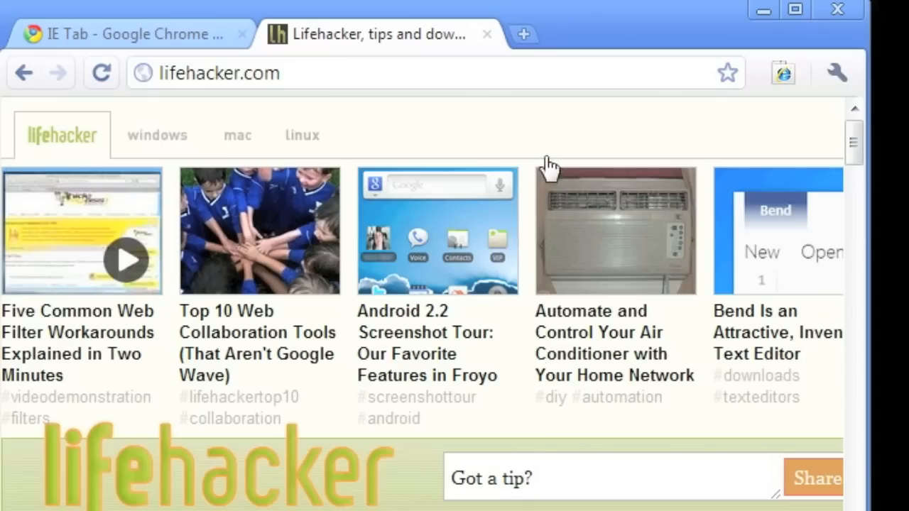
pyautogui.moveTo(785, 75)
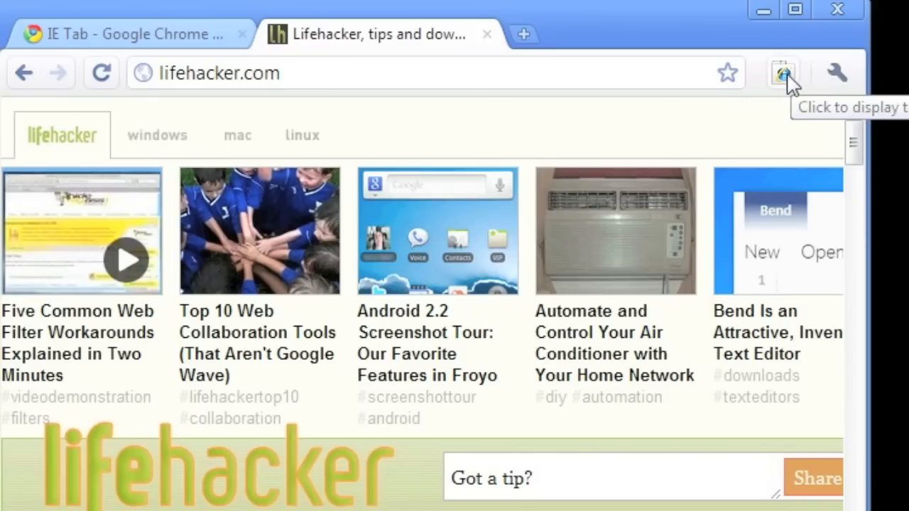
pyautogui.click(781, 73)
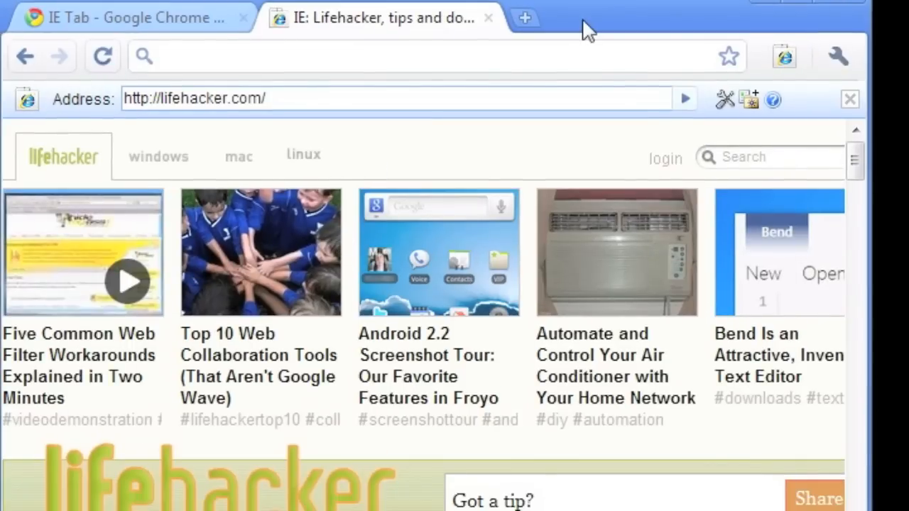
pyautogui.rightClick(394, 142)
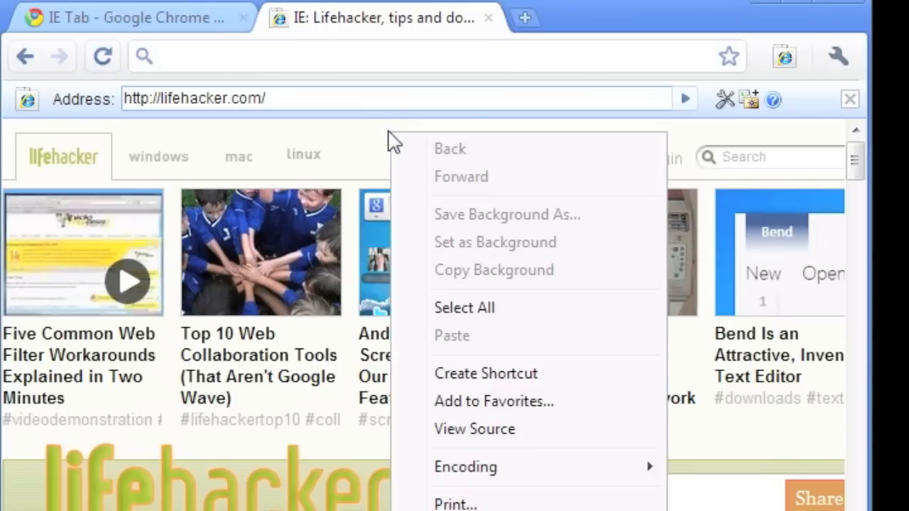